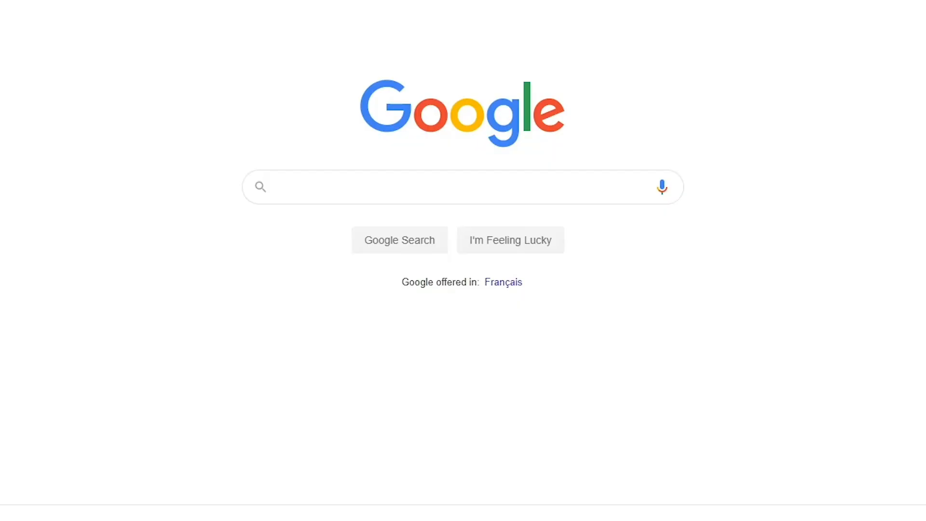
Search Google for 'Veed' to reach the VEED workspace projects page.
text(Veed)
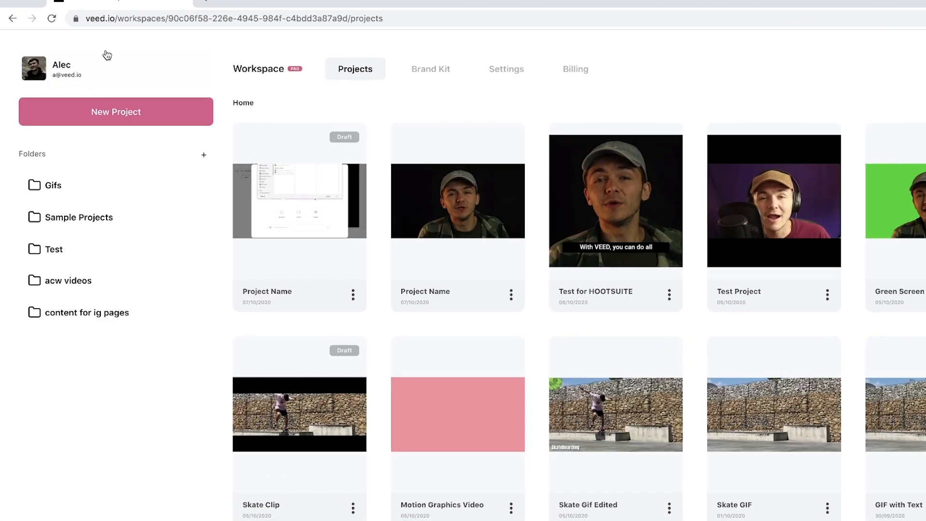
Create a new project and upload the podcast audio file from the device.
click(457, 200)
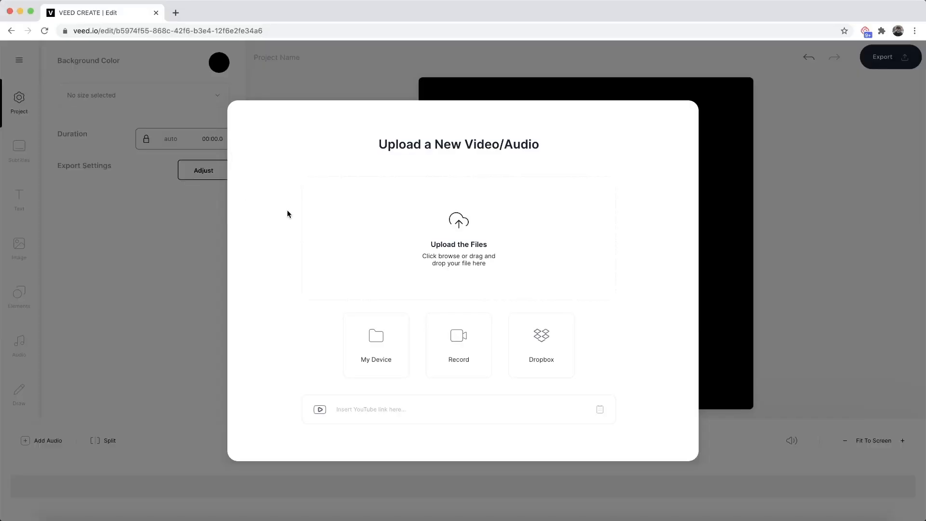
mouse_move(441, 223)
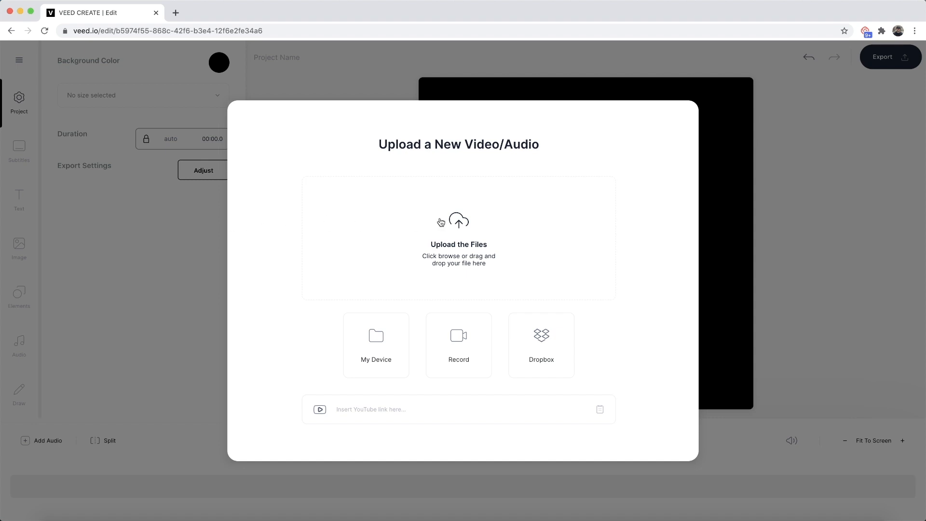
click(375, 345)
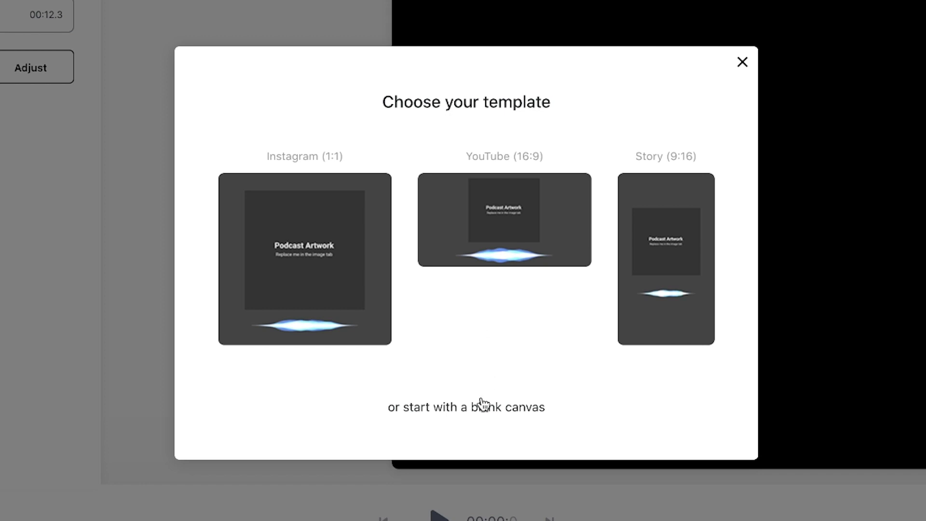
Start with a blank canvas and play back the uploaded podcast audio briefly.
click(466, 406)
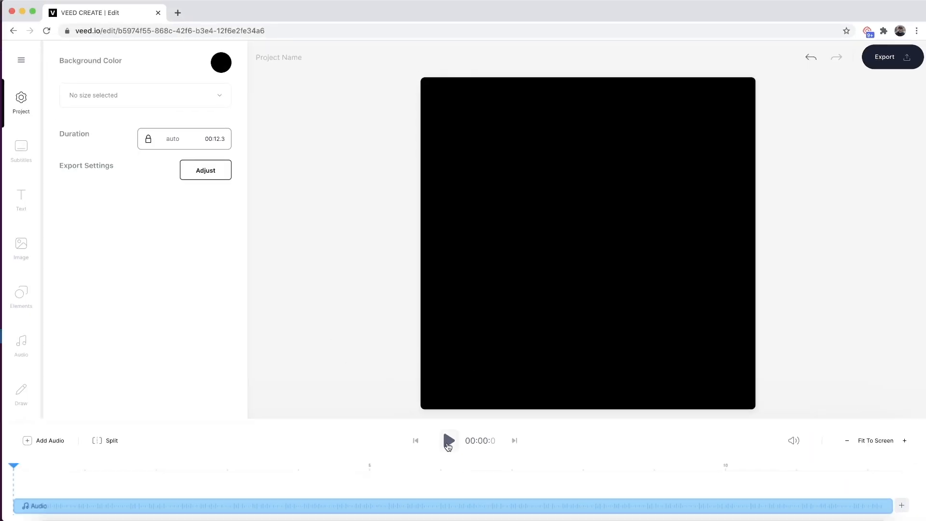
click(449, 441)
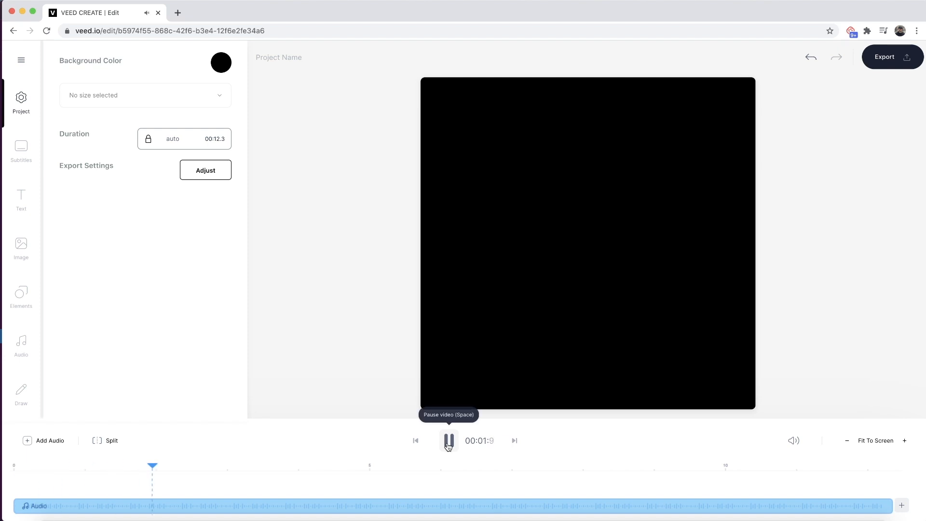
click(449, 441)
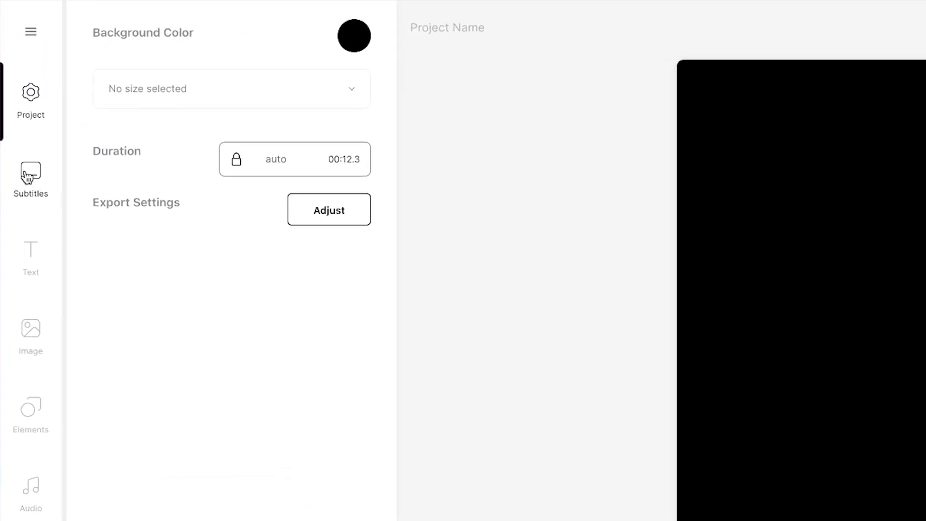
Generate auto subtitles from the audio in English (United States).
click(30, 179)
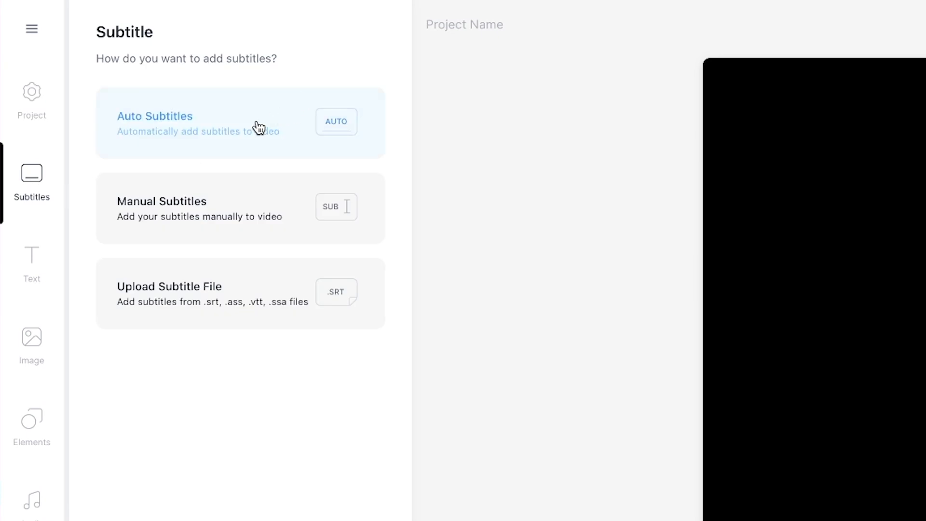
click(240, 123)
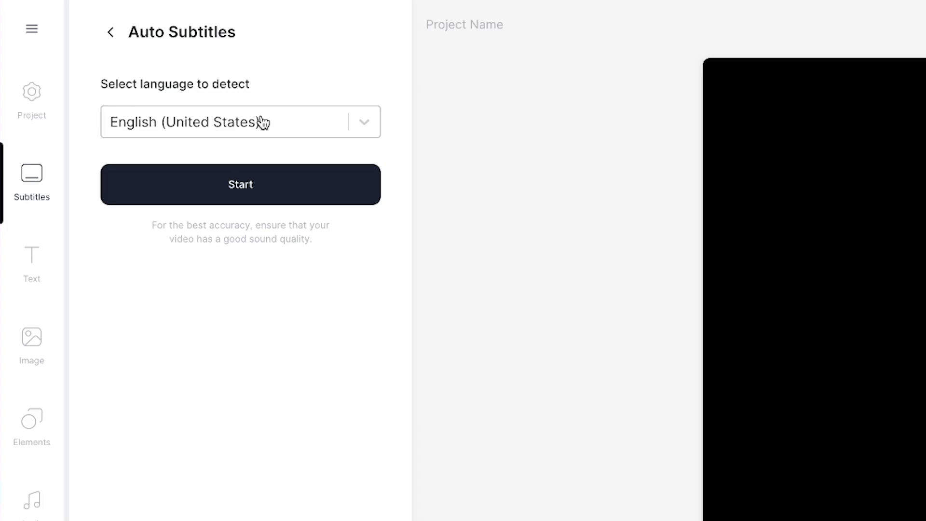
mouse_move(366, 126)
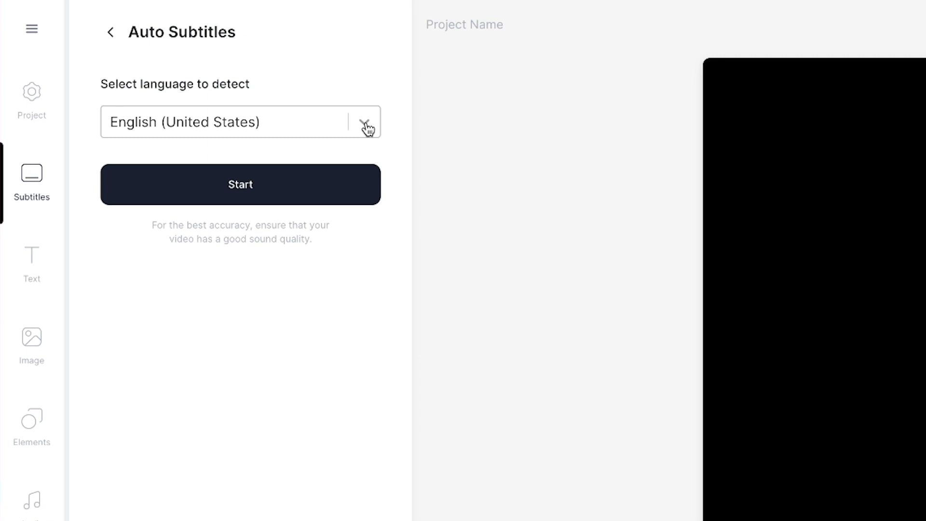
click(364, 123)
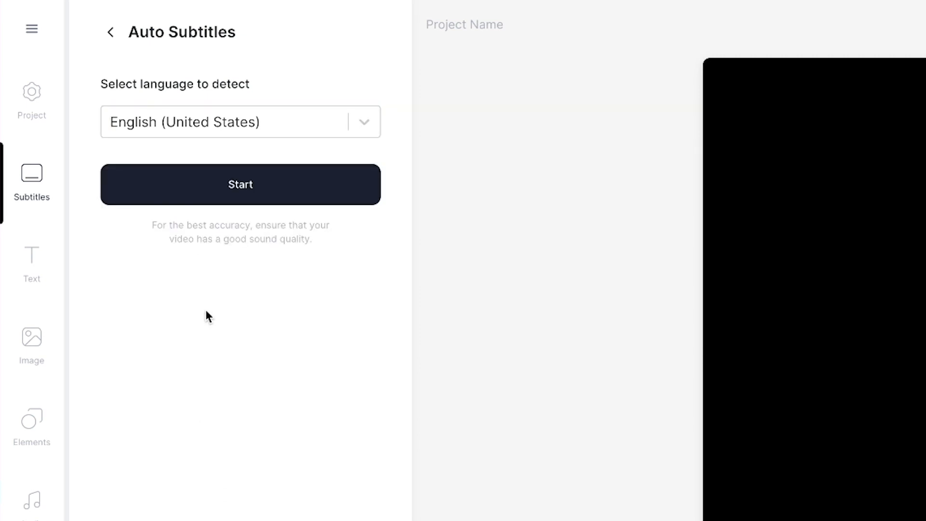
click(240, 183)
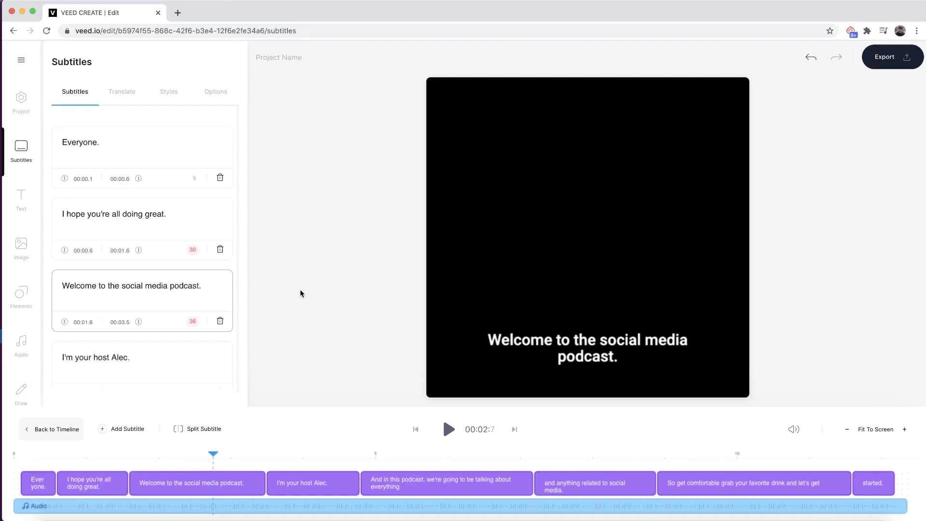
mouse_move(309, 287)
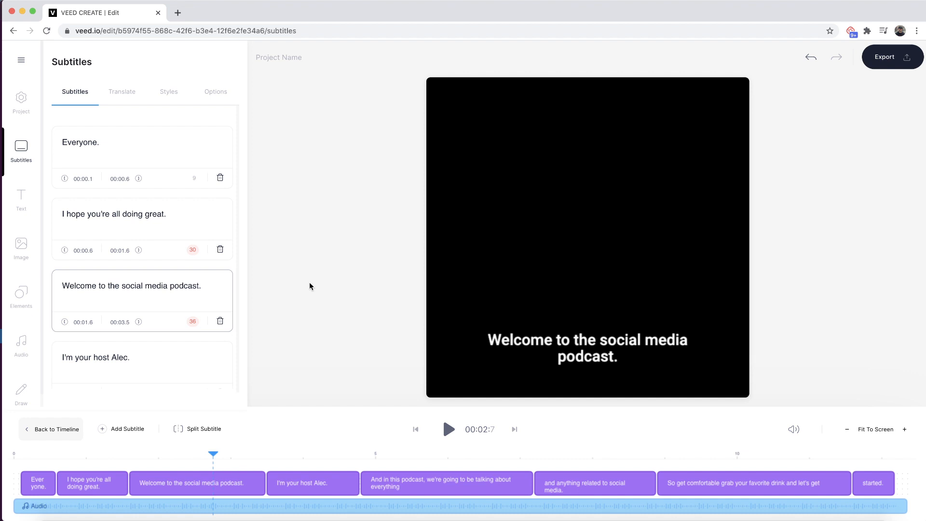
mouse_move(317, 275)
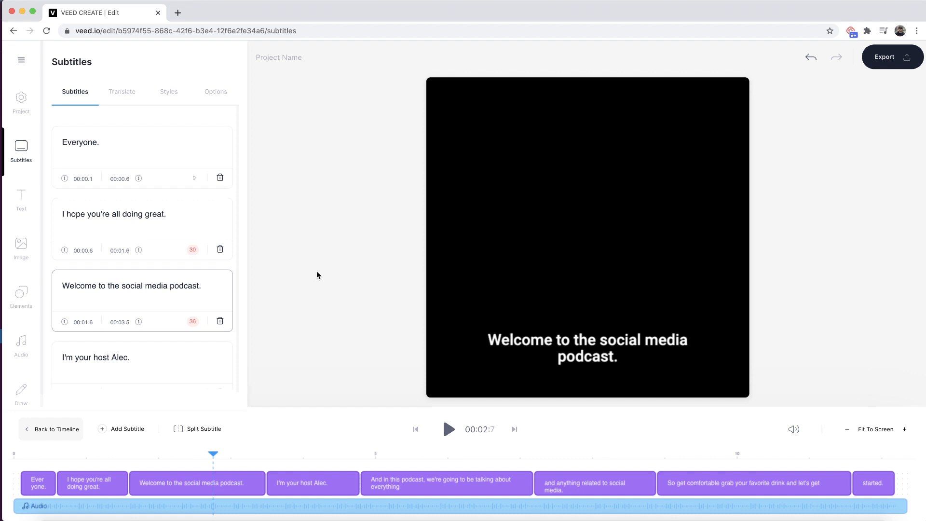
scroll(down, 3)
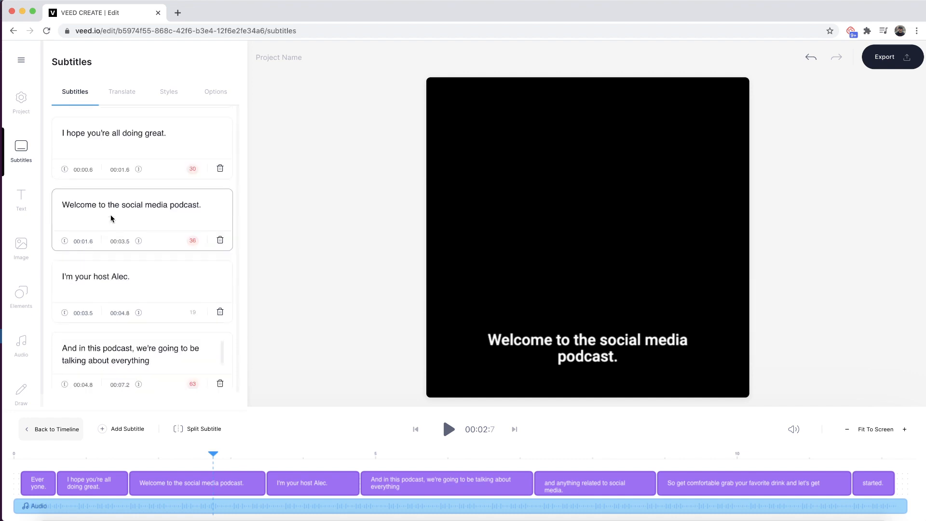
scroll(up, 3)
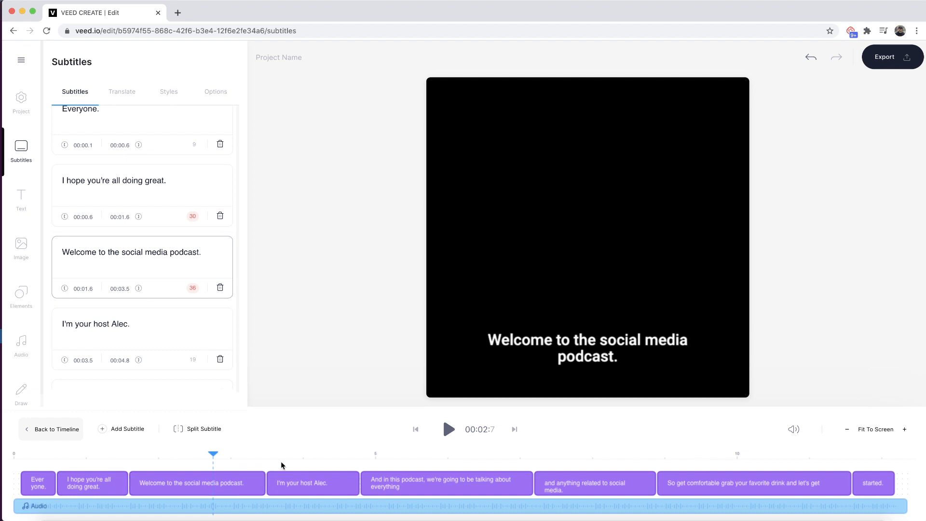
click(587, 347)
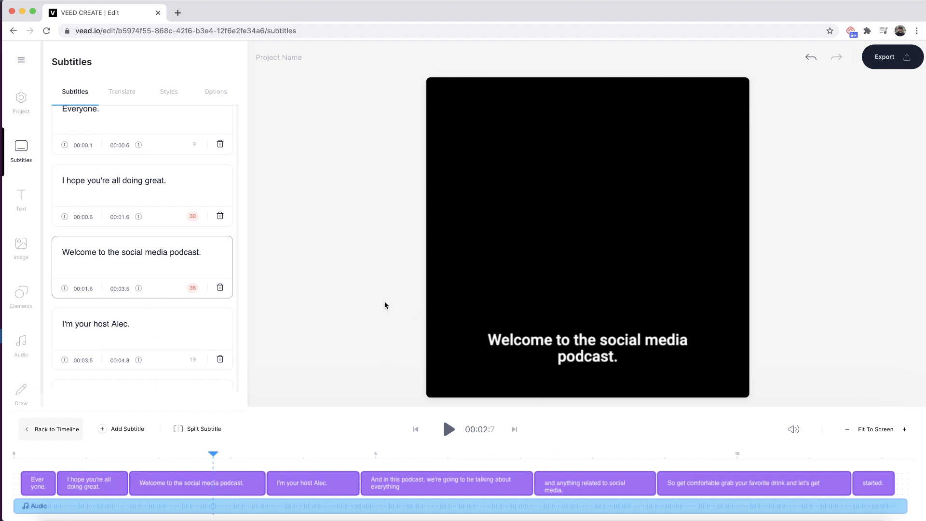
mouse_move(281, 328)
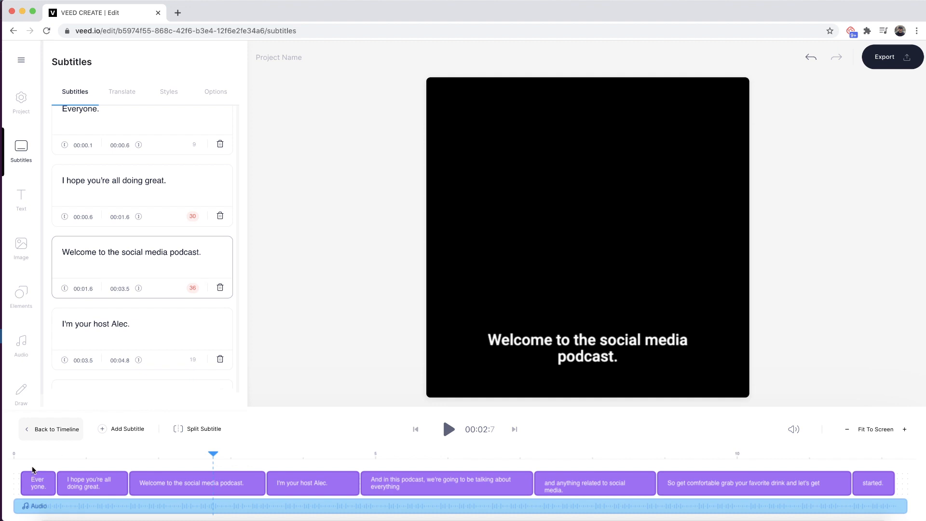
click(415, 429)
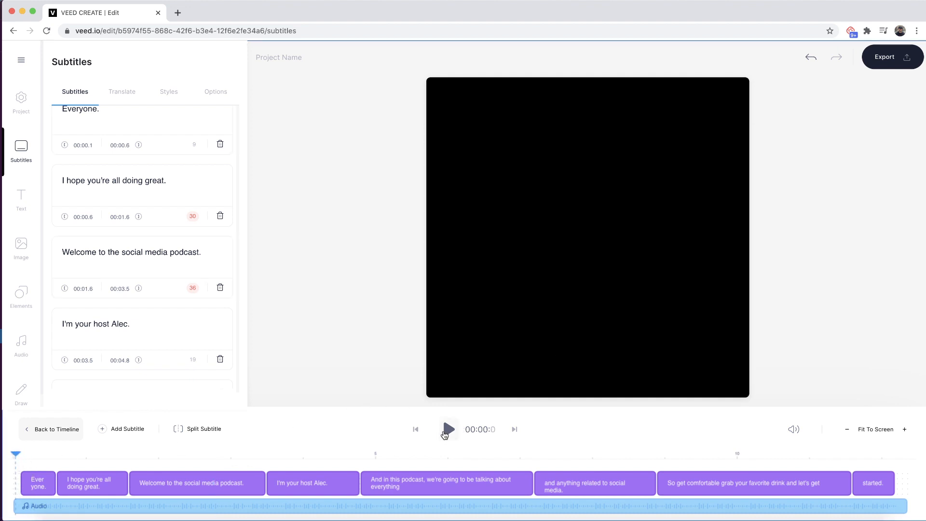
click(446, 428)
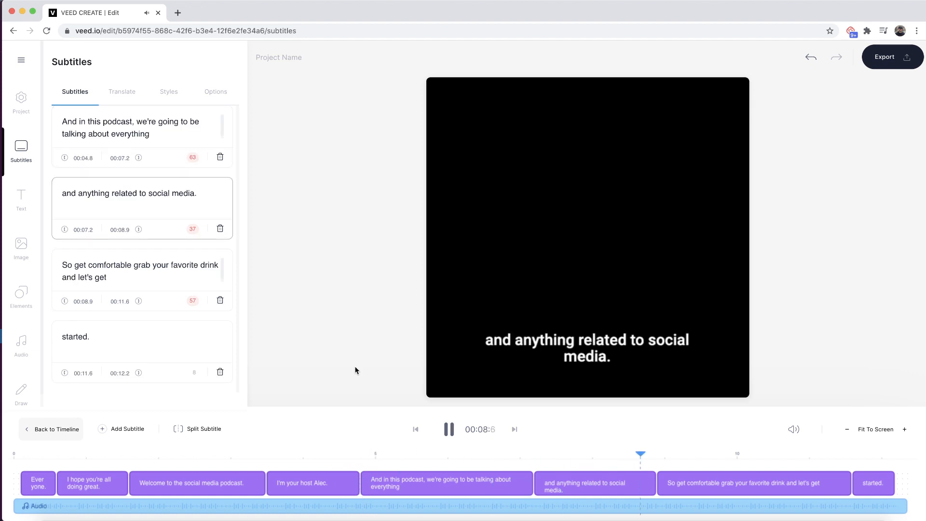
click(448, 429)
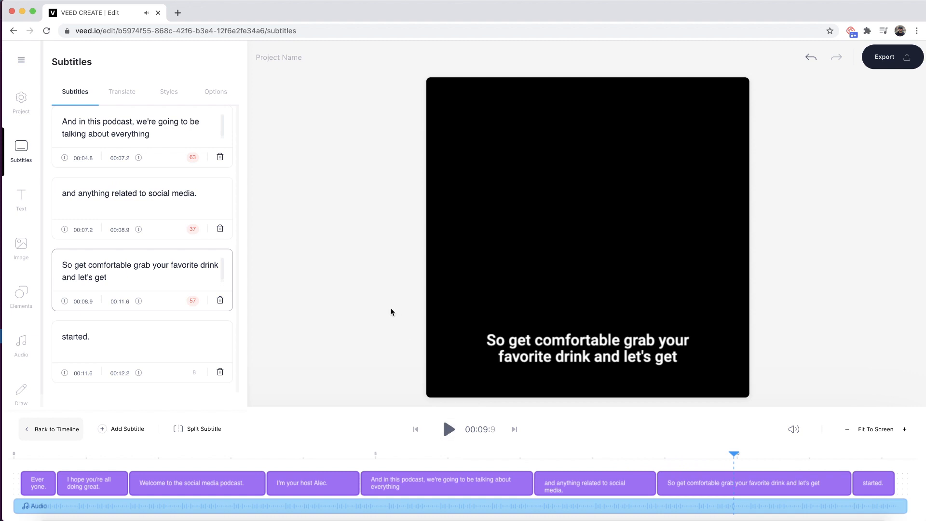
mouse_move(415, 330)
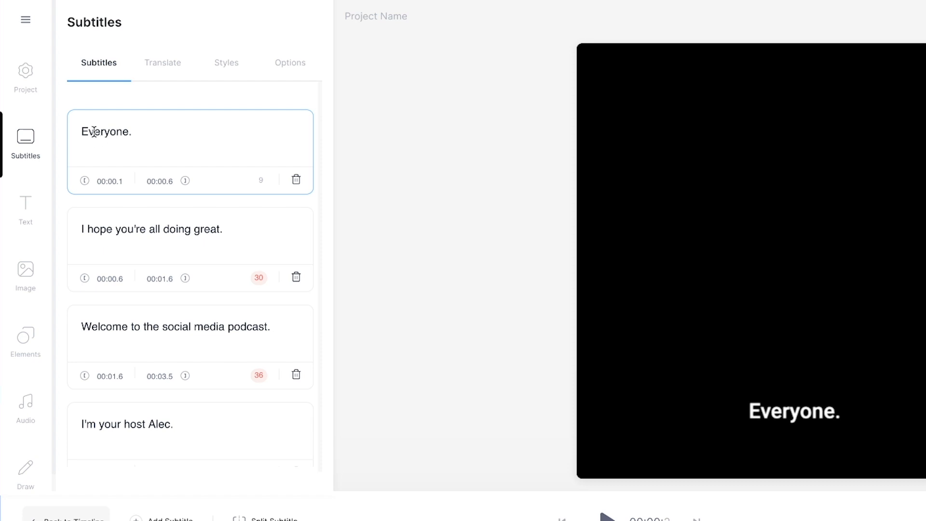
Correct the first subtitle text to read 'Hey everyone.'.
click(106, 131)
text(Hey e)
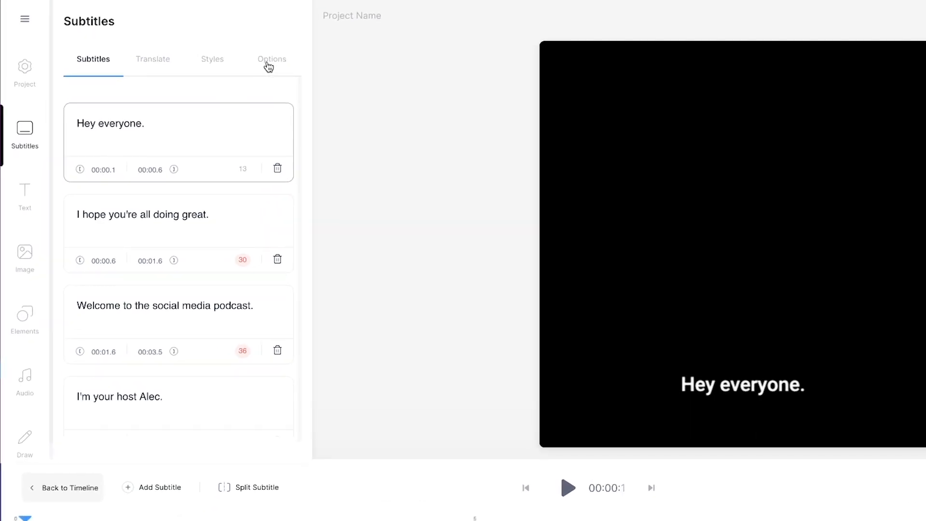
Download the subtitles in .TXT Format from the Options panel.
click(272, 59)
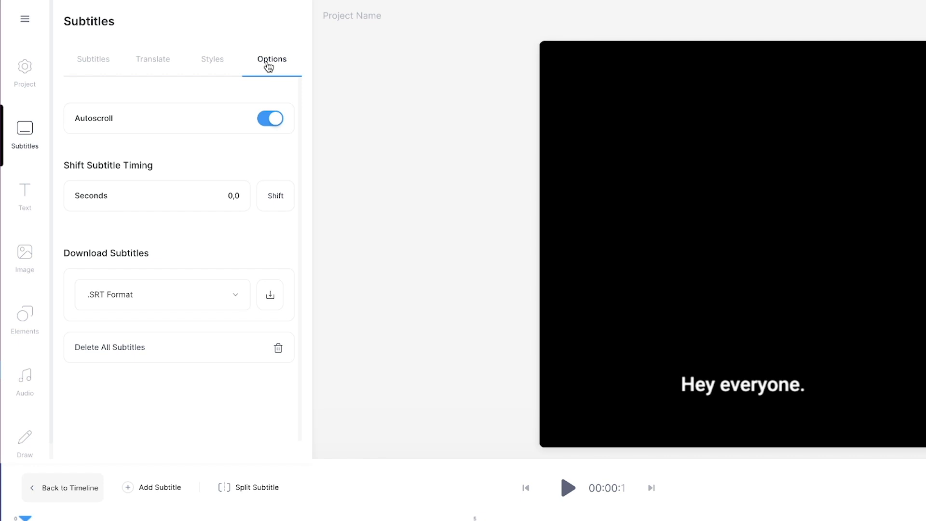
mouse_move(155, 259)
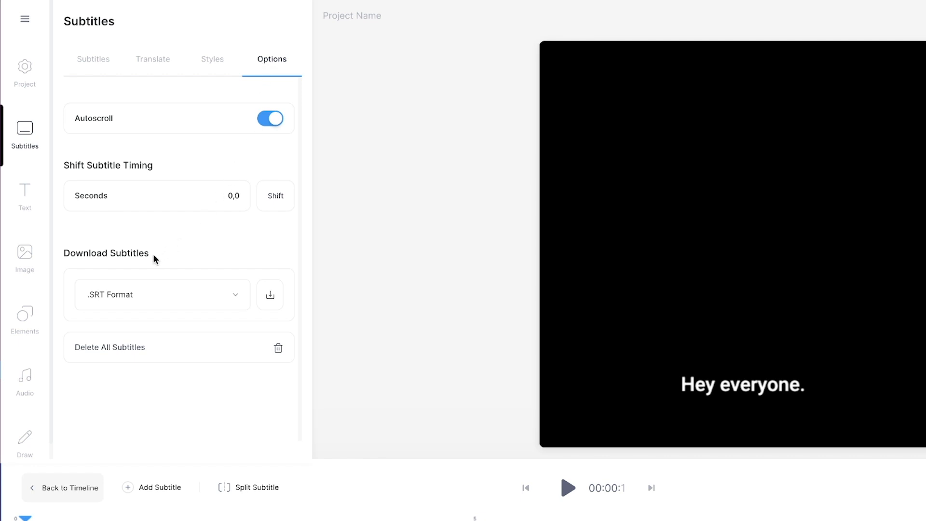
mouse_move(221, 295)
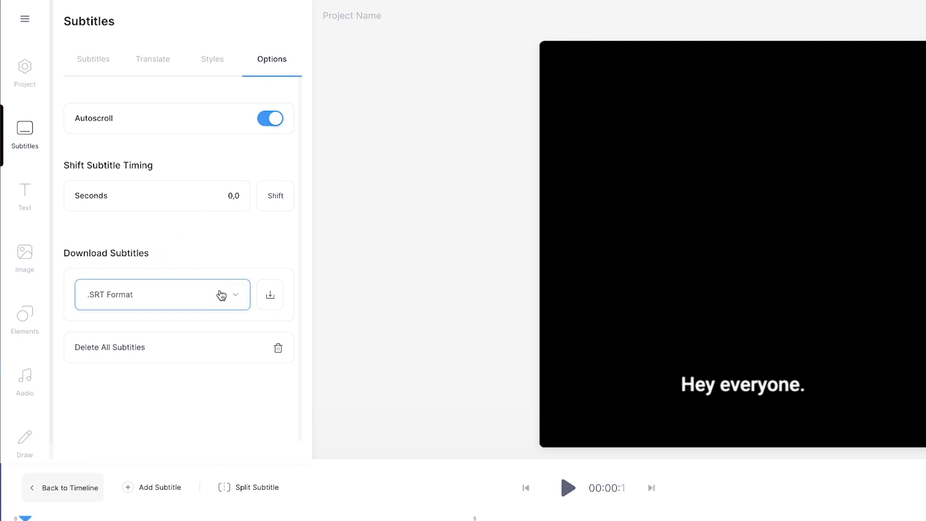
click(162, 295)
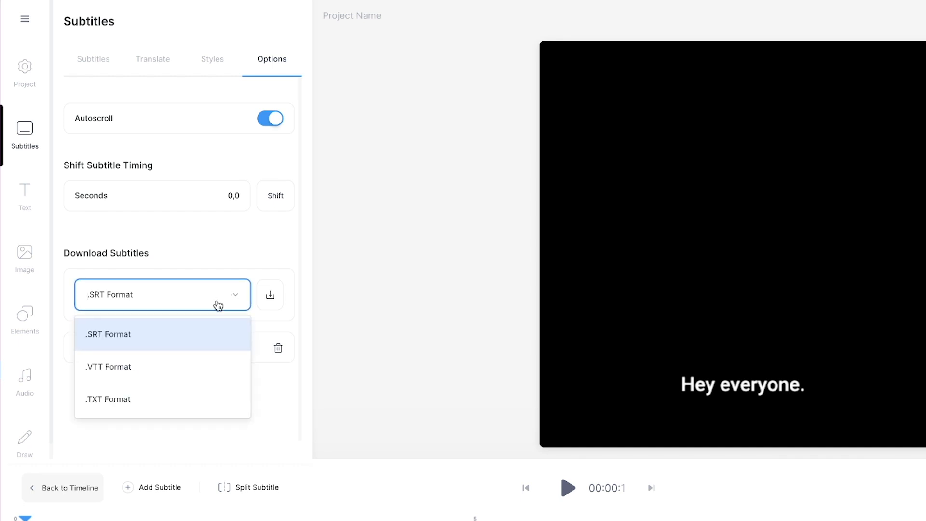
mouse_move(145, 367)
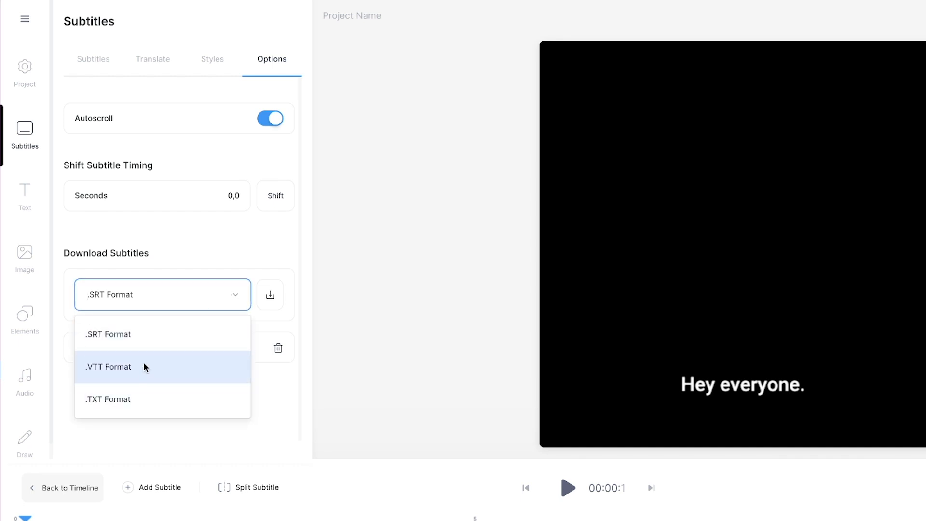
mouse_move(150, 315)
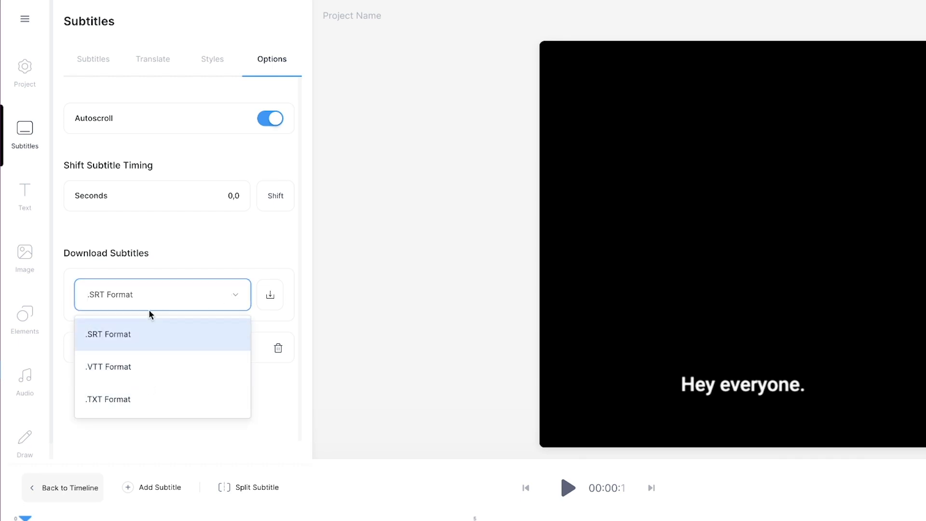
click(108, 399)
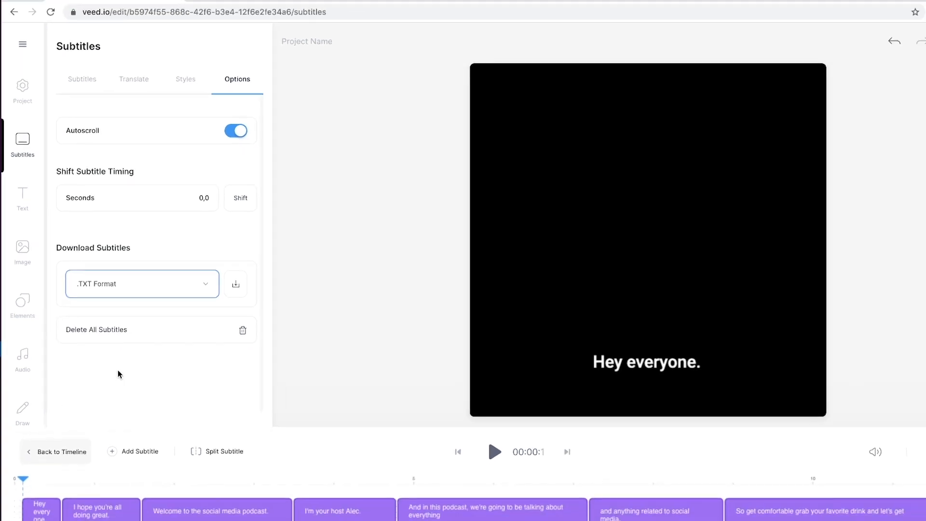
click(235, 284)
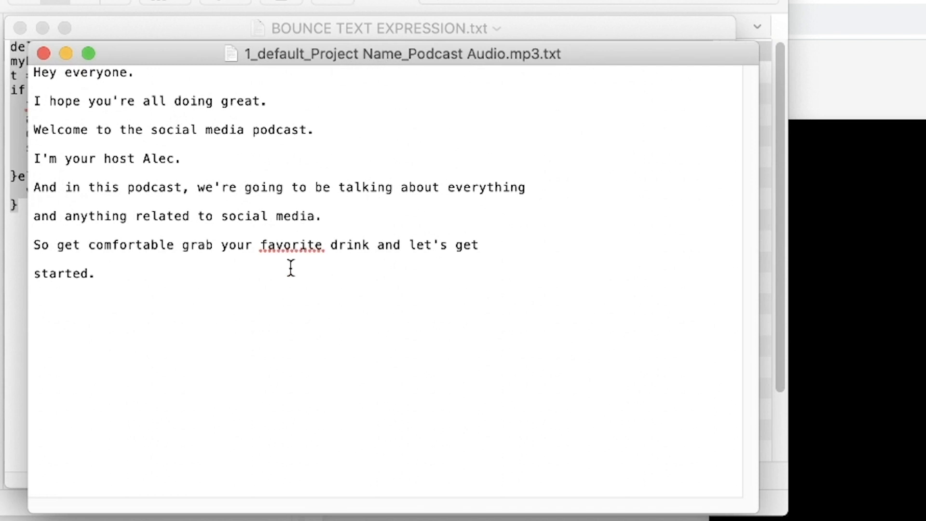
Review the downloaded transcript in TextEdit and close it.
key(cmd+a)
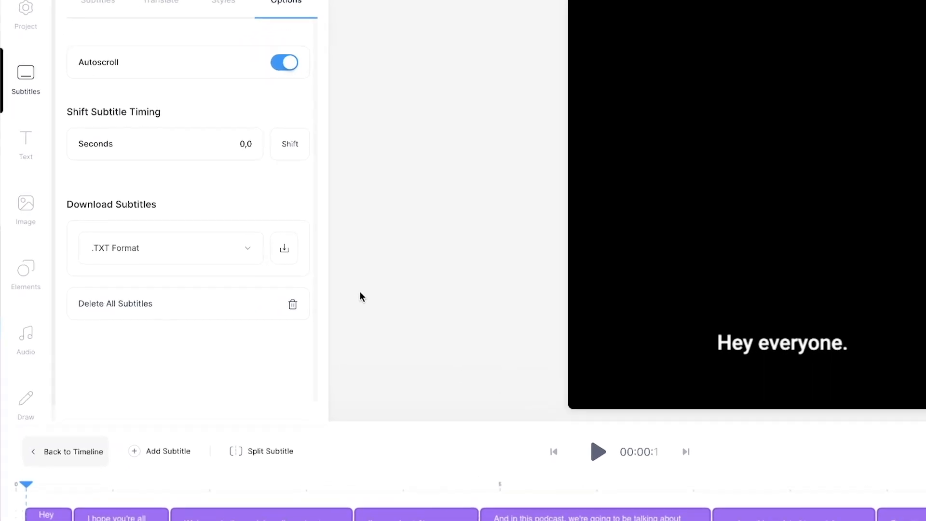
Switch the subtitle download format to .SRT Format.
click(170, 248)
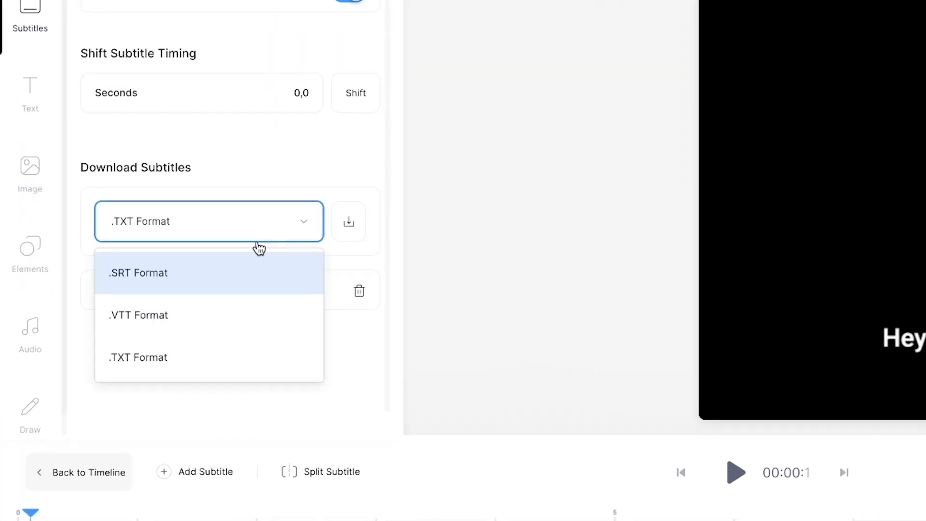
click(138, 273)
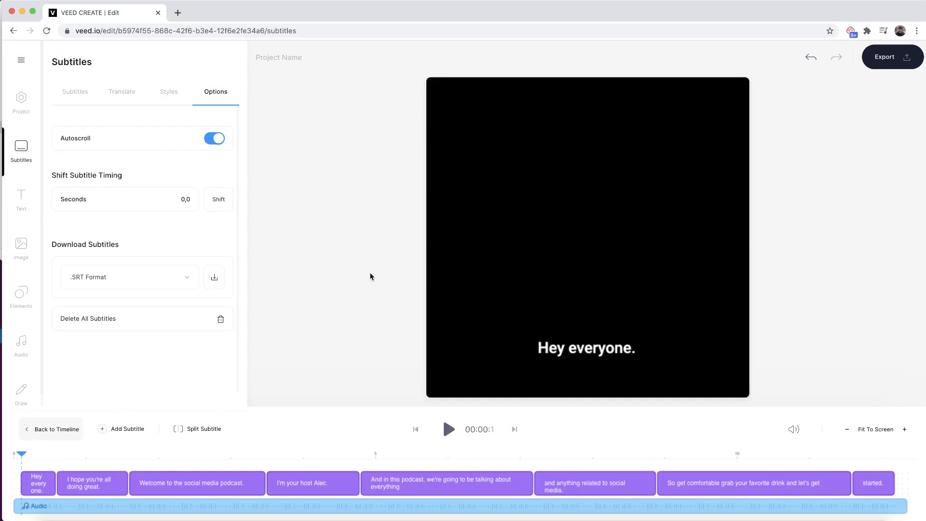
mouse_move(543, 220)
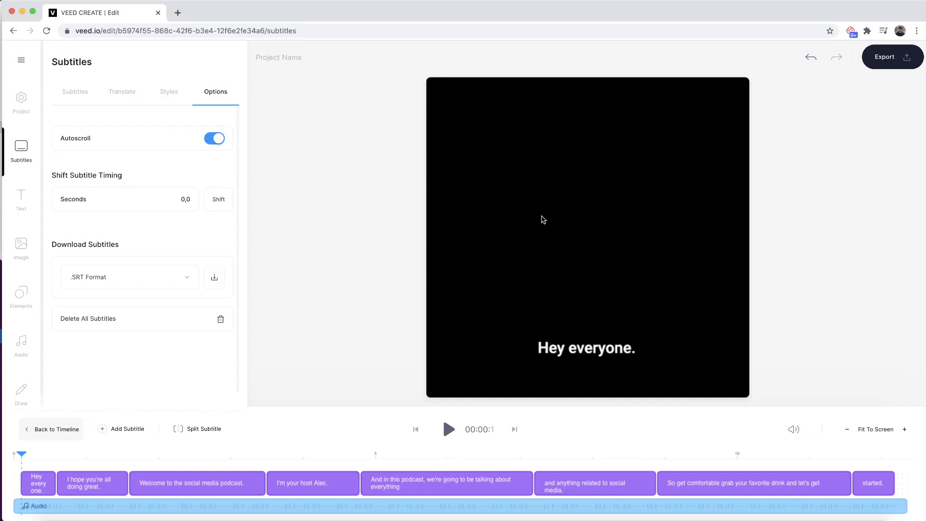
click(449, 429)
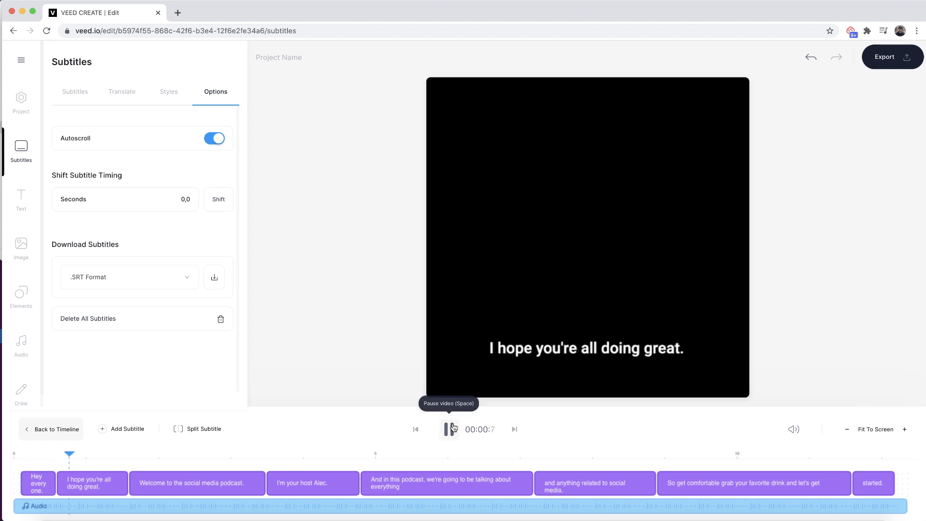
click(449, 430)
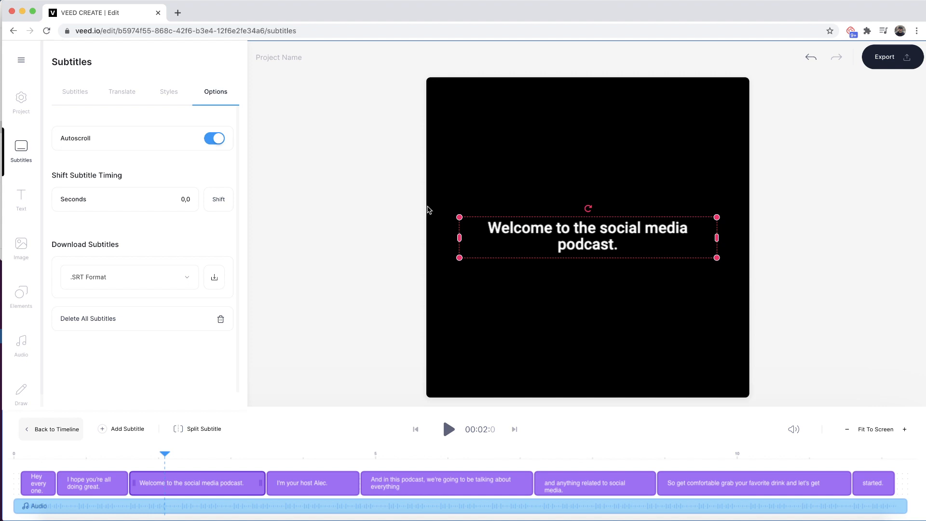
mouse_move(168, 95)
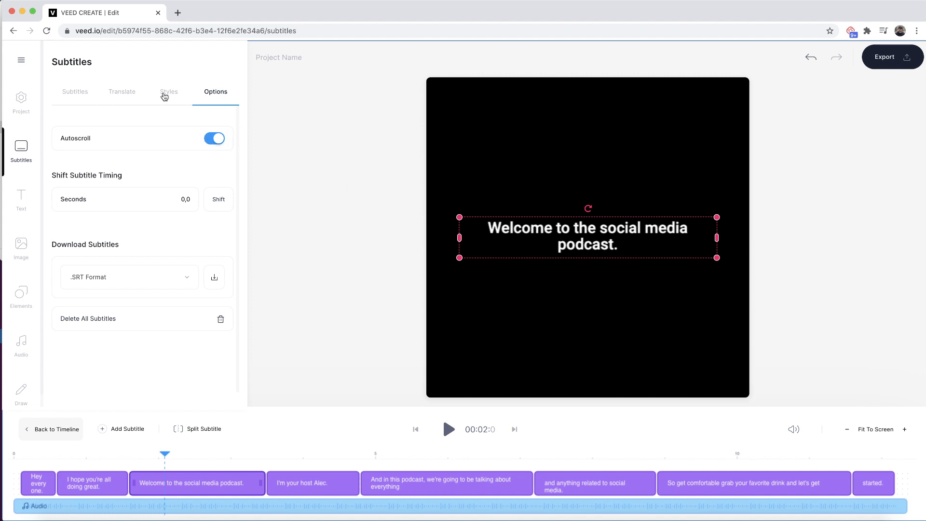
Style the subtitles in Anton font, pink text, with the Drop Subtitle Style preset.
click(169, 91)
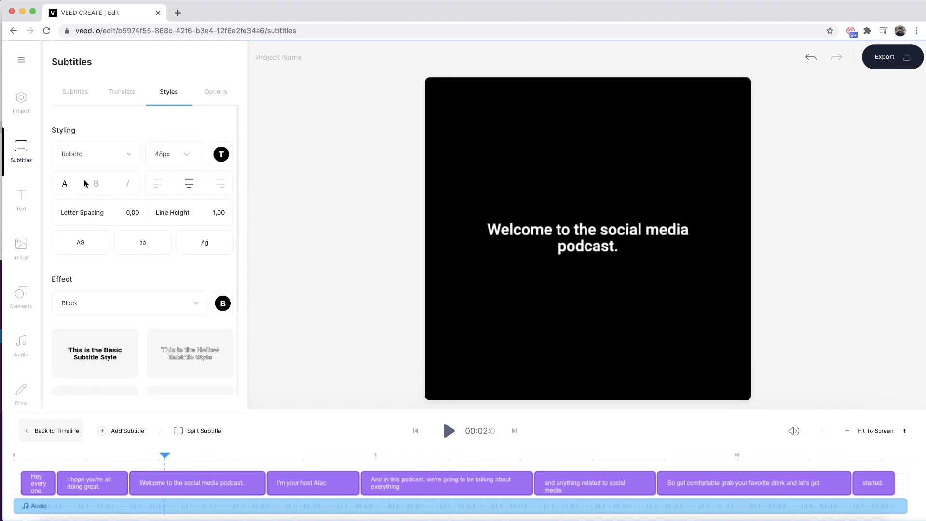
click(174, 154)
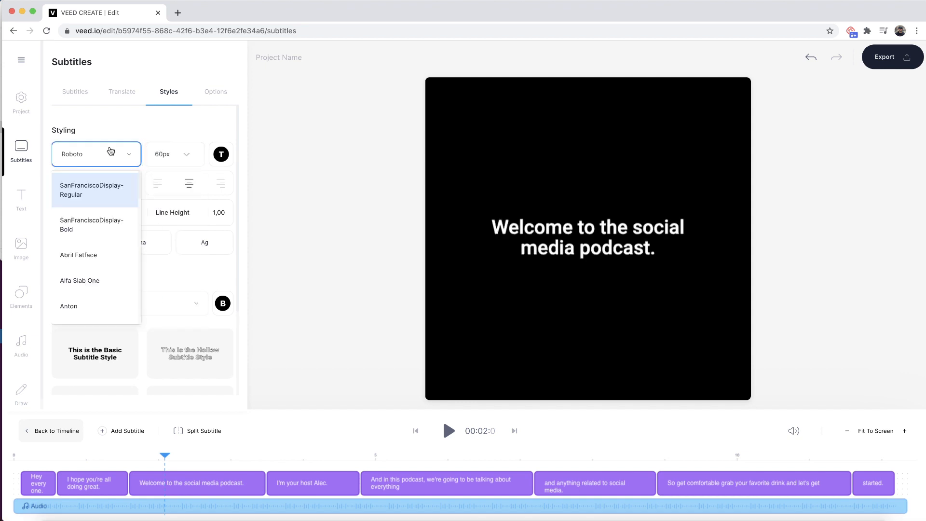
click(69, 306)
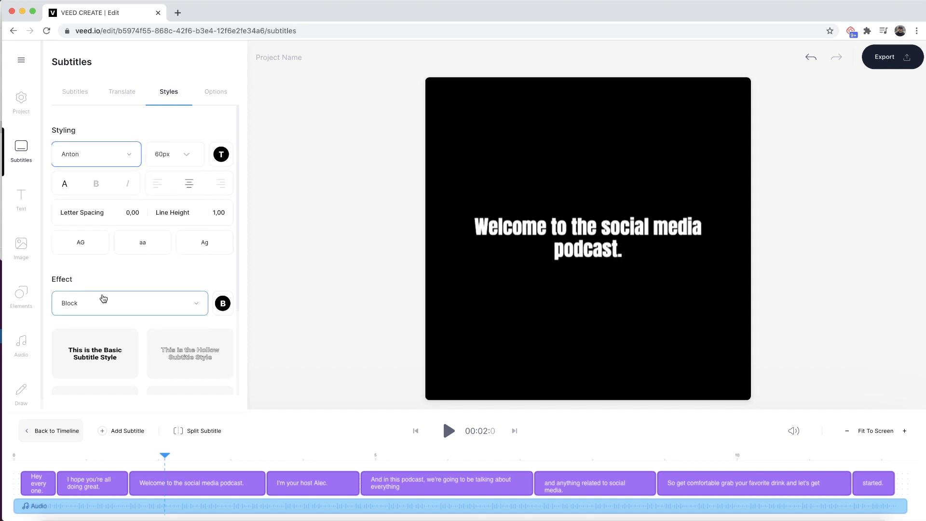
click(220, 154)
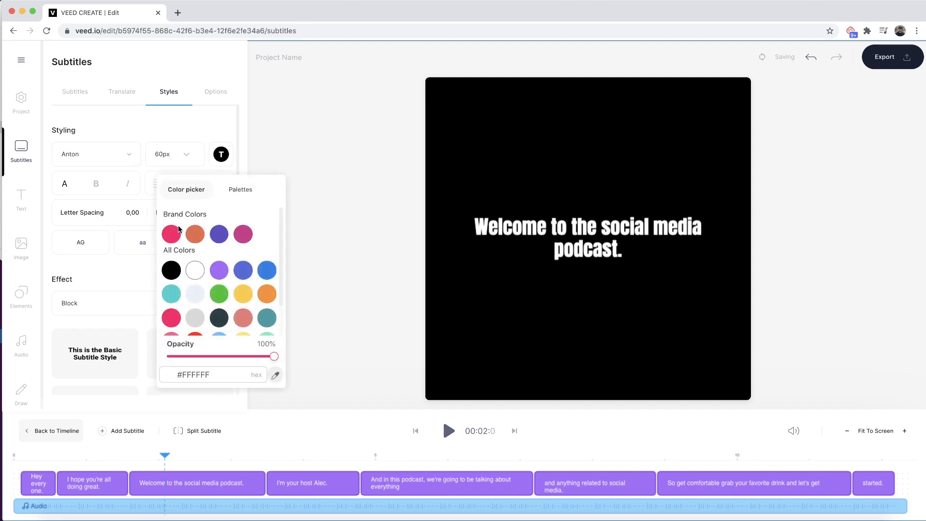
click(172, 233)
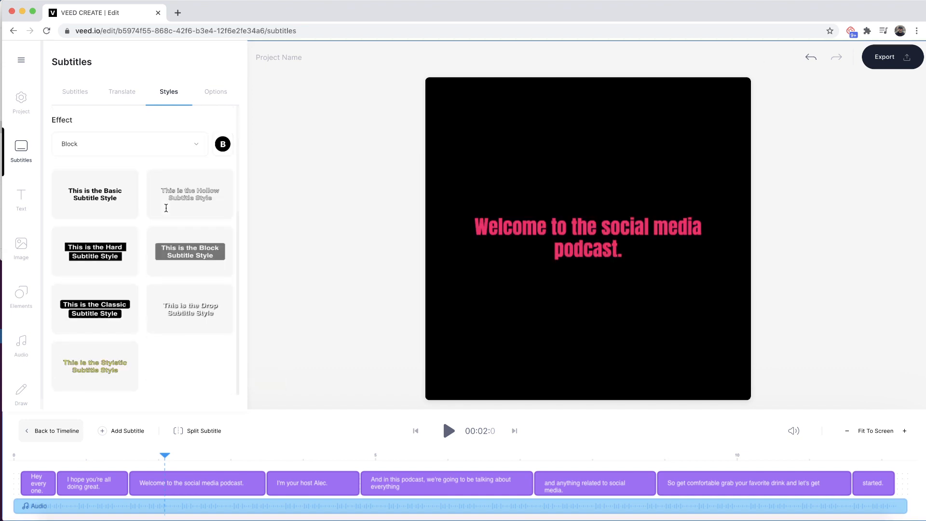
mouse_move(190, 309)
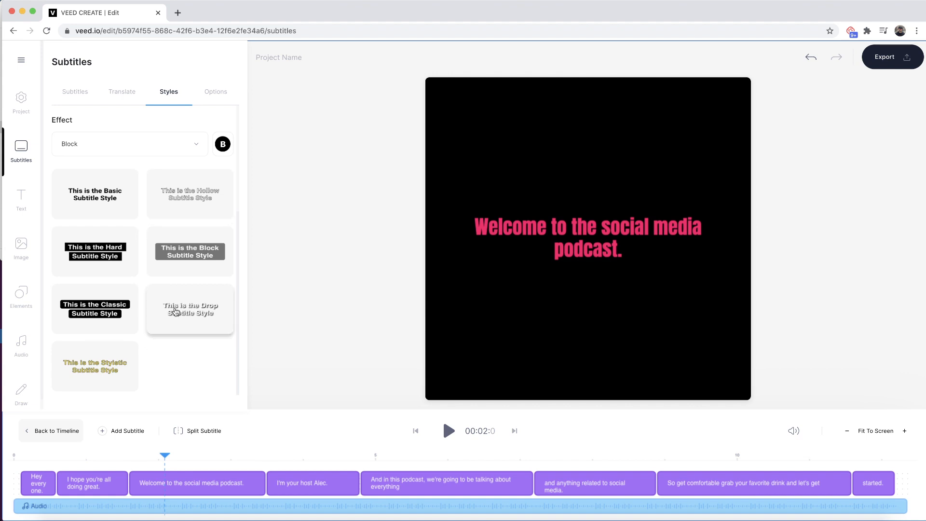
click(190, 308)
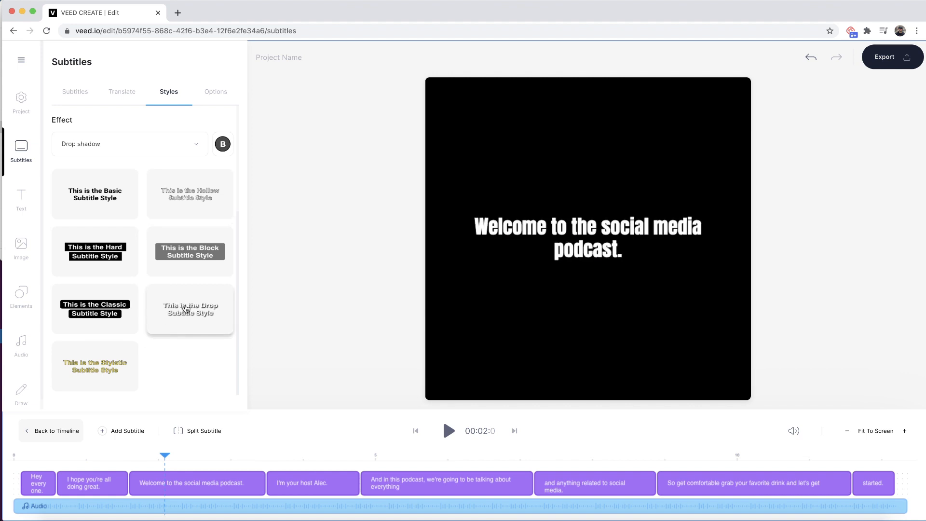
mouse_move(20, 103)
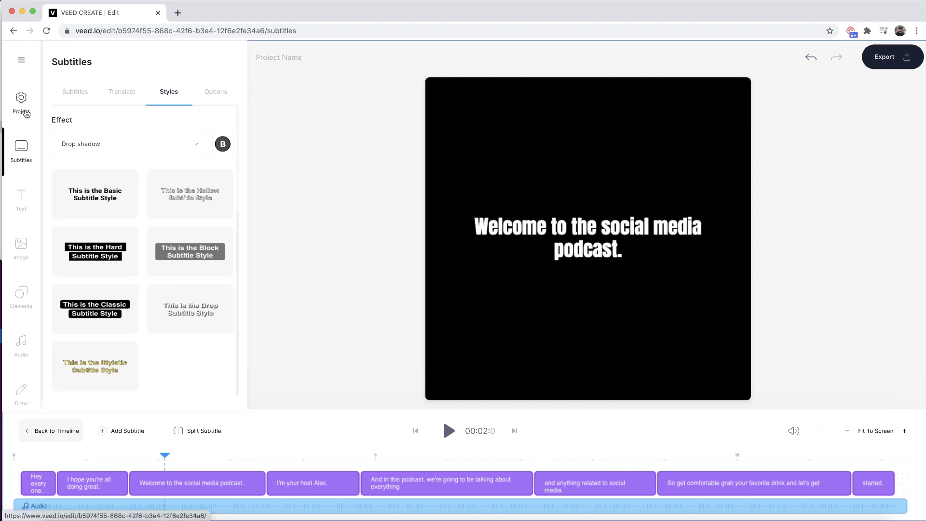
Set the project background colour to pink (#FF006A).
click(20, 100)
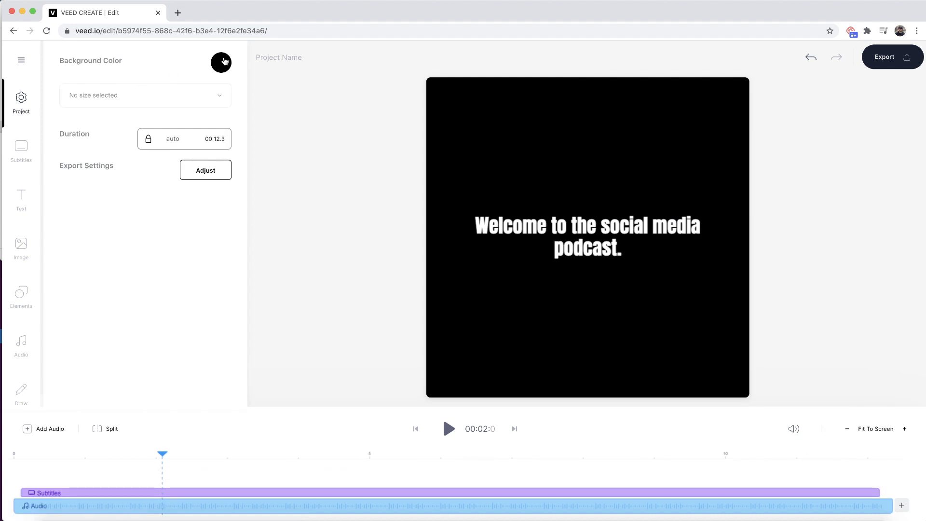
click(221, 62)
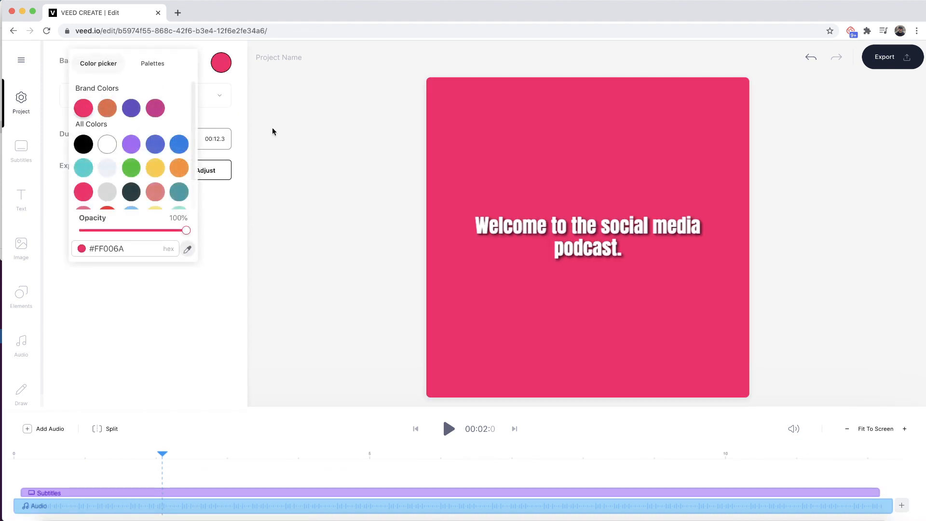
click(359, 172)
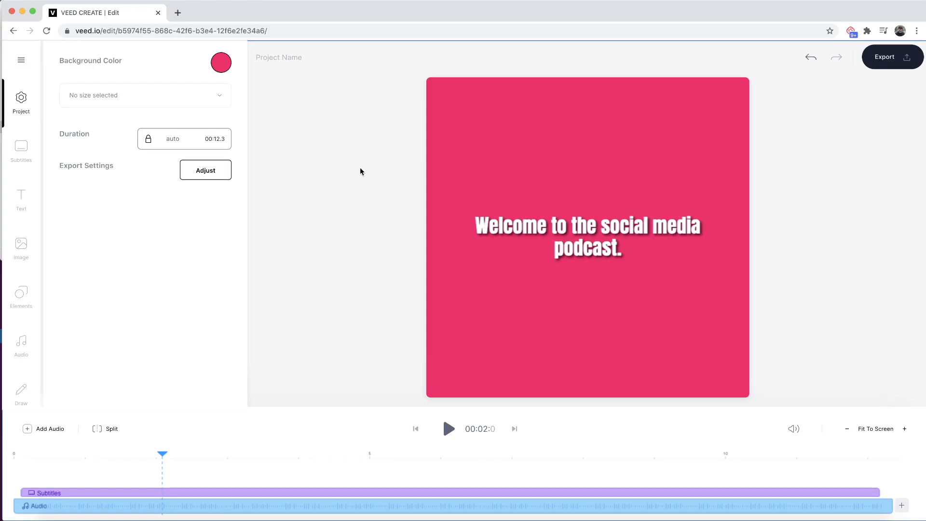
mouse_move(21, 346)
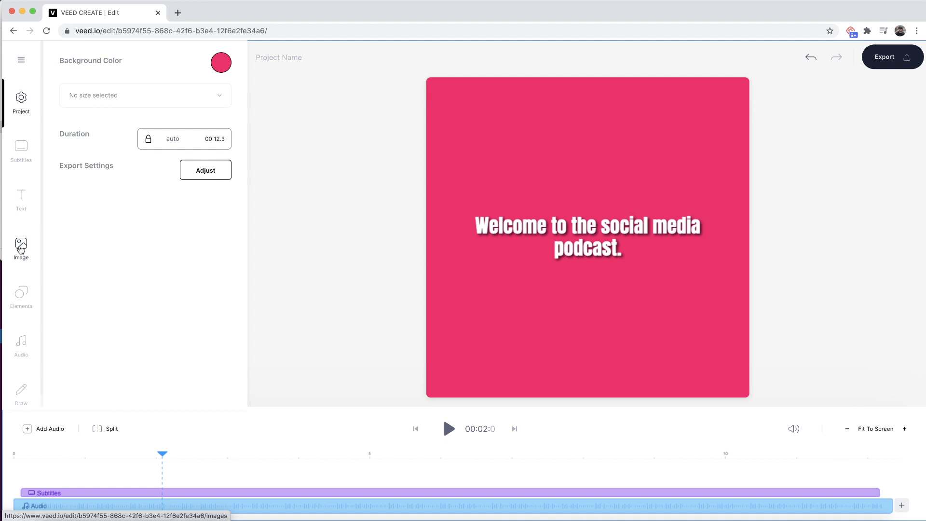
mouse_move(288, 190)
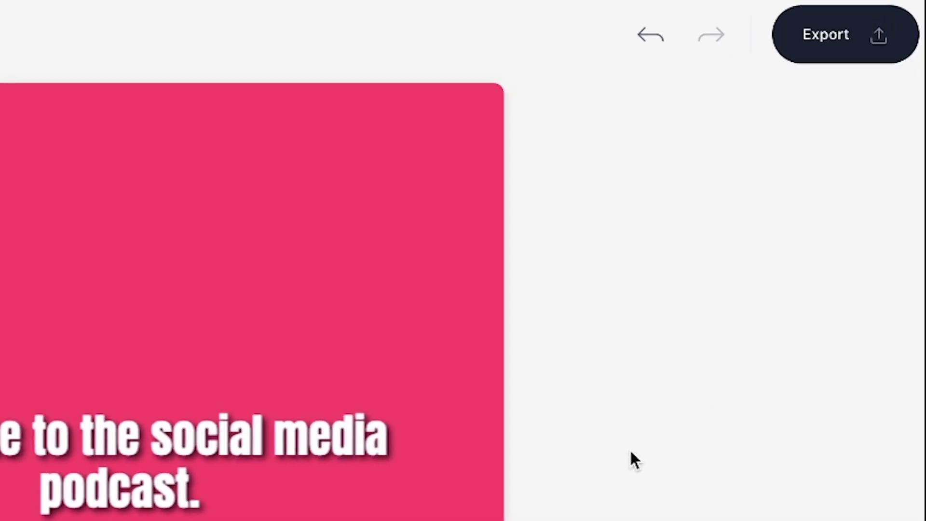
Export the pink-background subtitled podcast video so it begins rendering in HD.
click(825, 34)
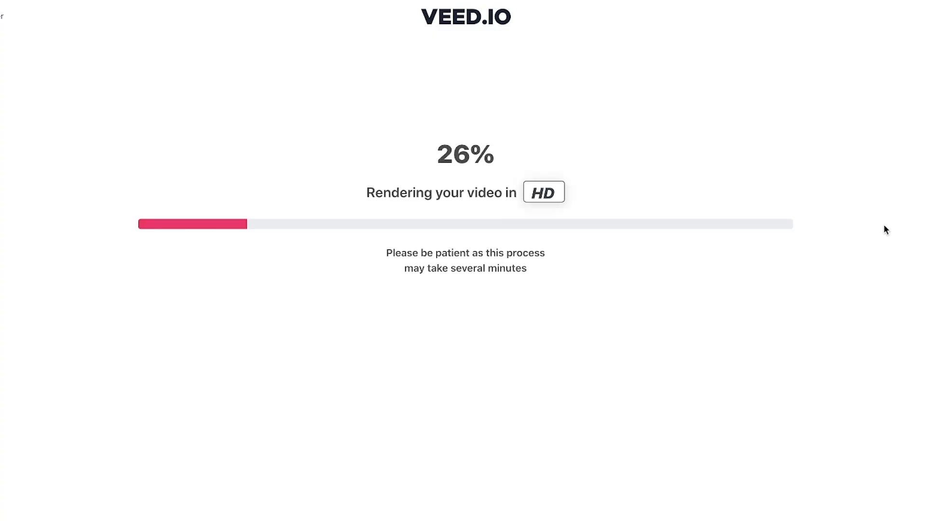